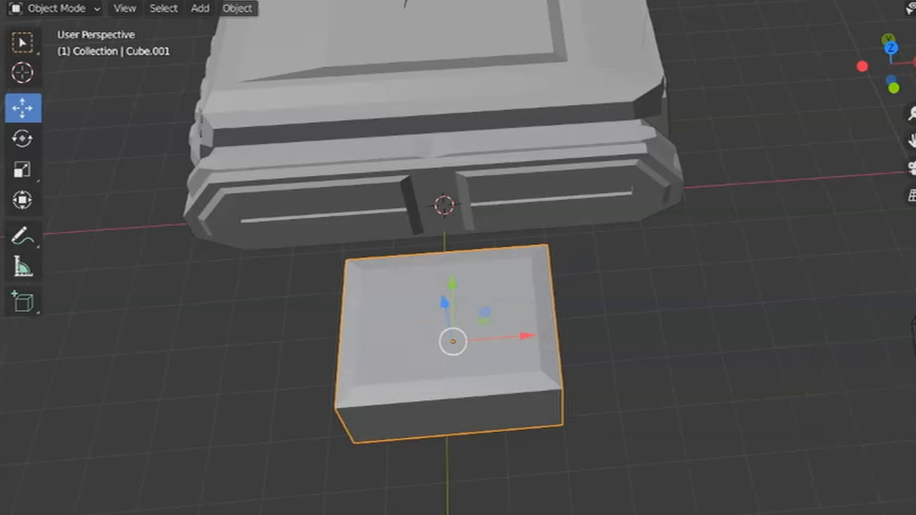
# Subdivide the selected side face of the pod in Edit Mode.
pyautogui.press('Tab')
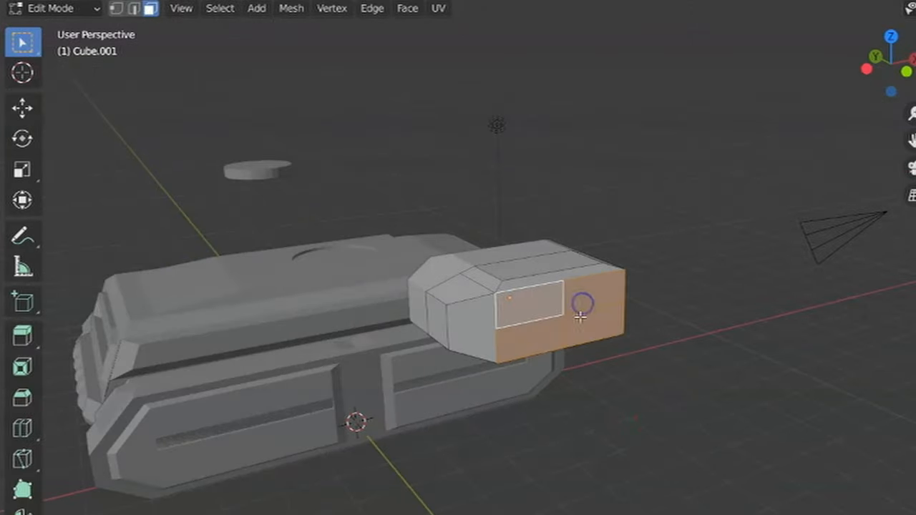
pyautogui.rightClick(580, 317)
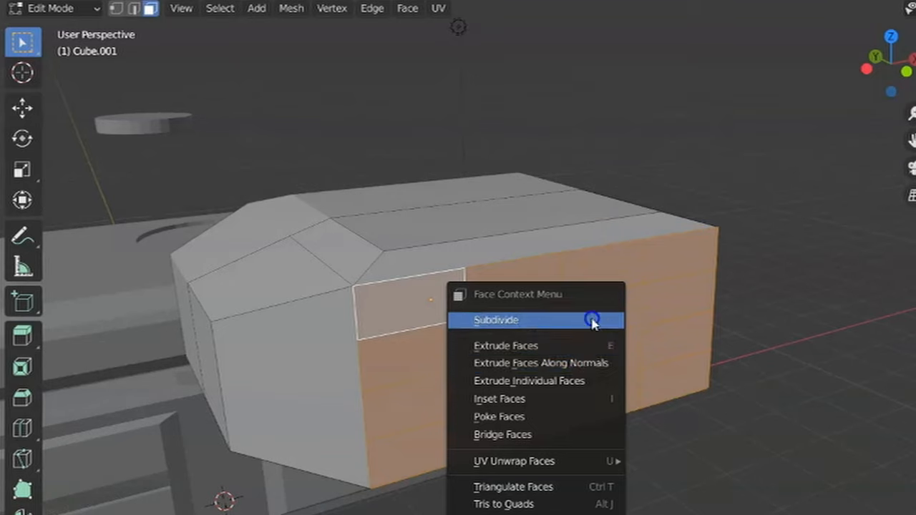
pyautogui.click(495, 321)
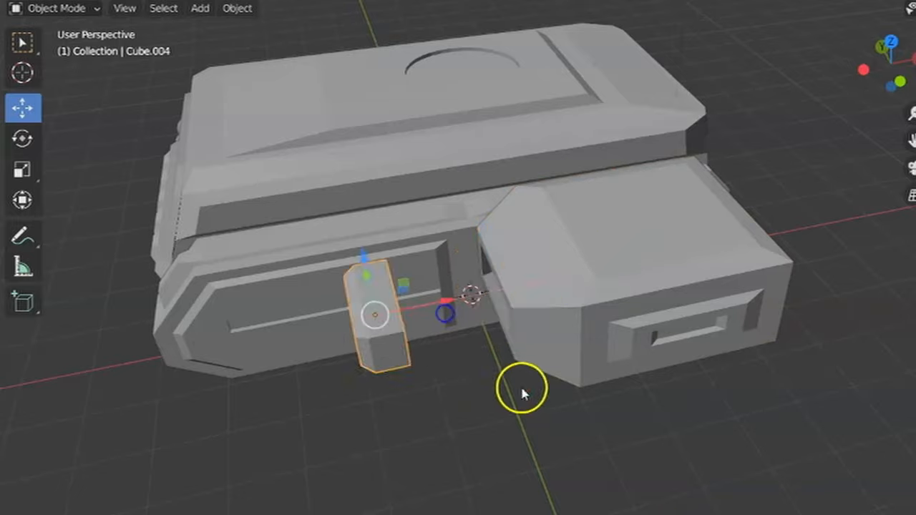
# Orbit around the hull side and enter Edit Mode on the new block.
pyautogui.moveTo(522, 389); pyautogui.dragTo(603, 436)
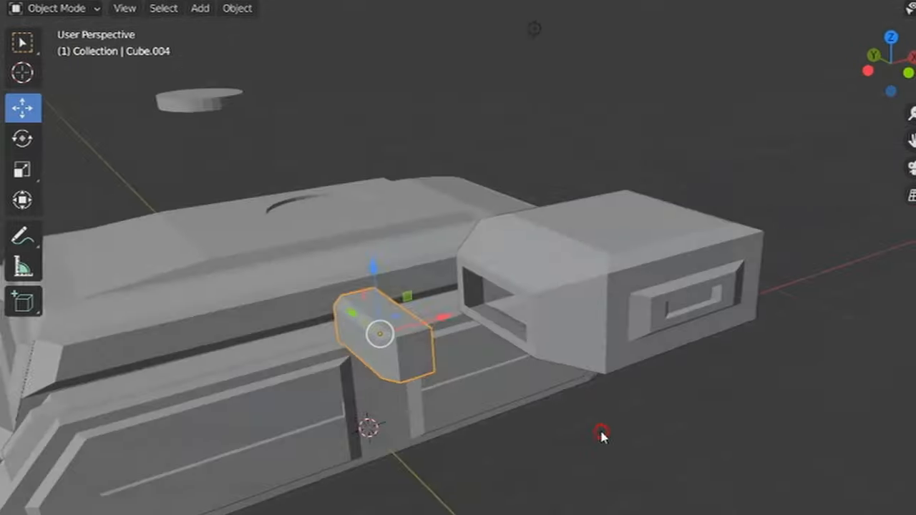
pyautogui.press('Tab')
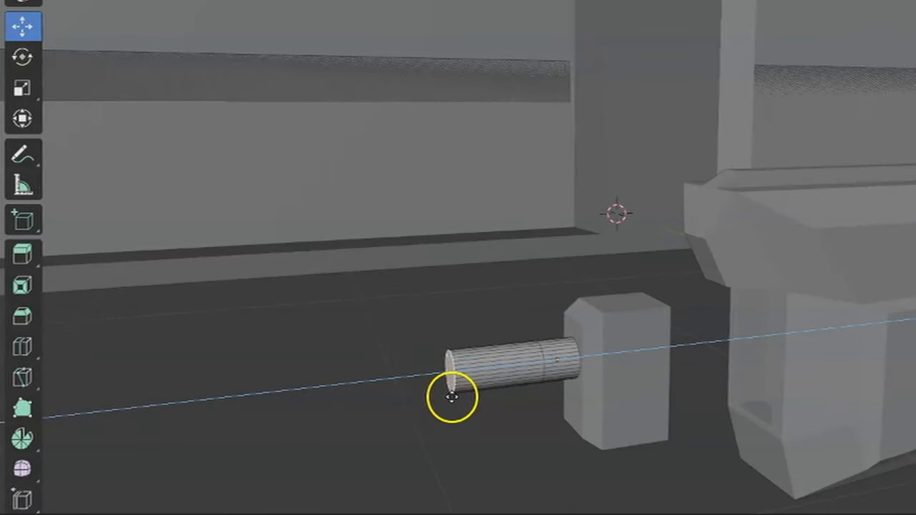
# Extrude the cylinder end twice into a long stepped barrel, then duplicate it.
pyautogui.moveTo(451, 398); pyautogui.dragTo(422, 412)
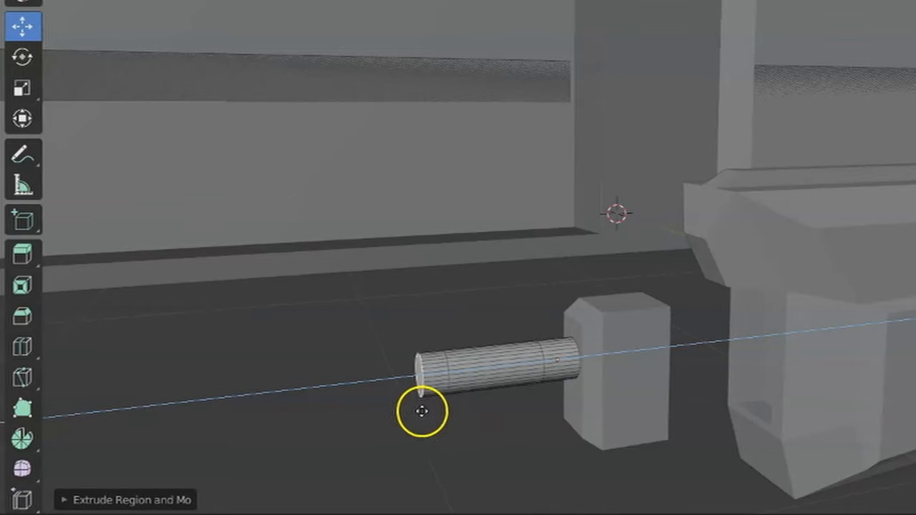
pyautogui.moveTo(422, 409); pyautogui.dragTo(299, 435)
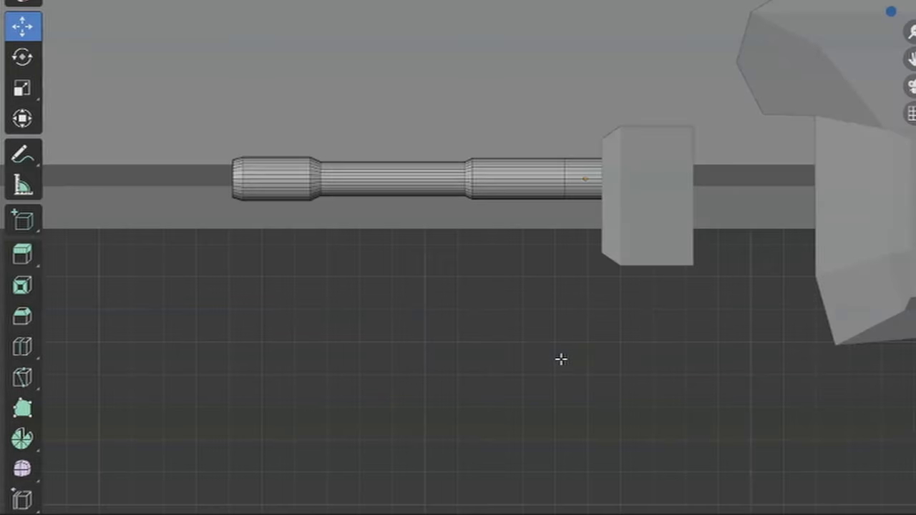
pyautogui.rightClick(561, 361)
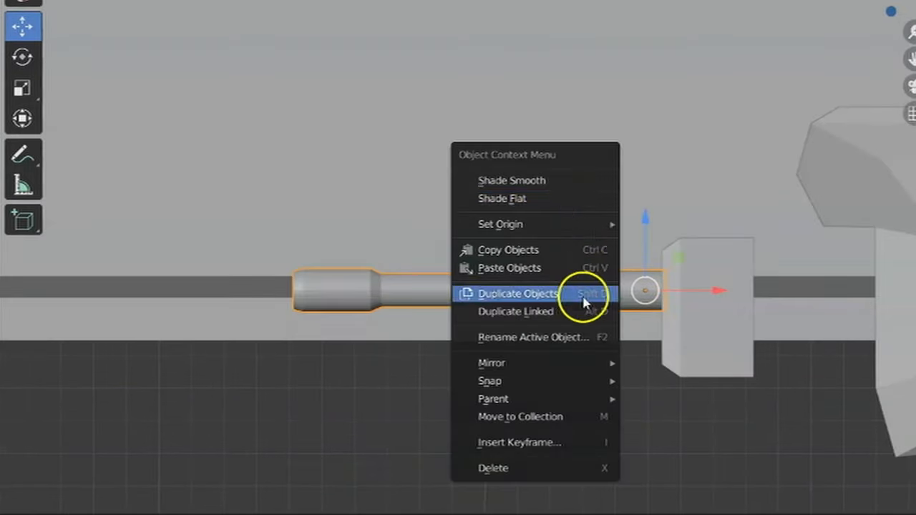
pyautogui.click(516, 293)
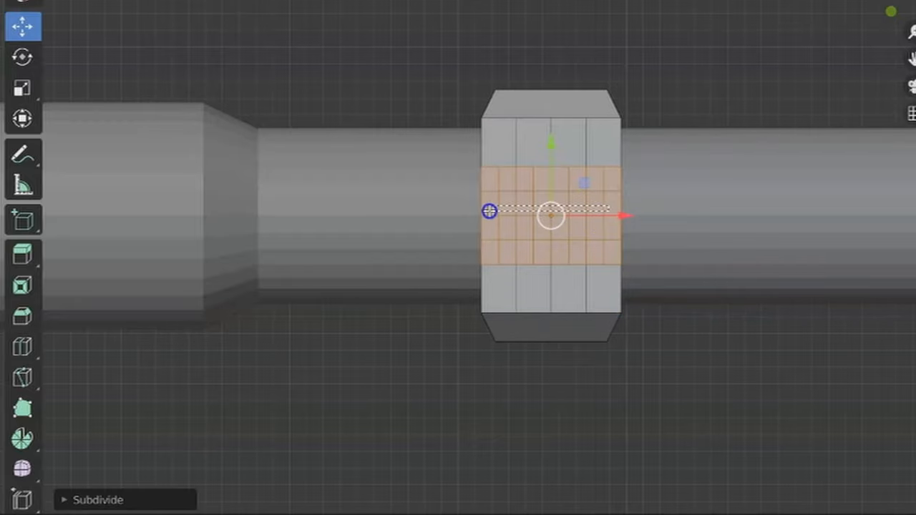
# Subdivide the collar block's faces around the barrel into a finer grid.
pyautogui.moveTo(551, 215); pyautogui.dragTo(661, 193)
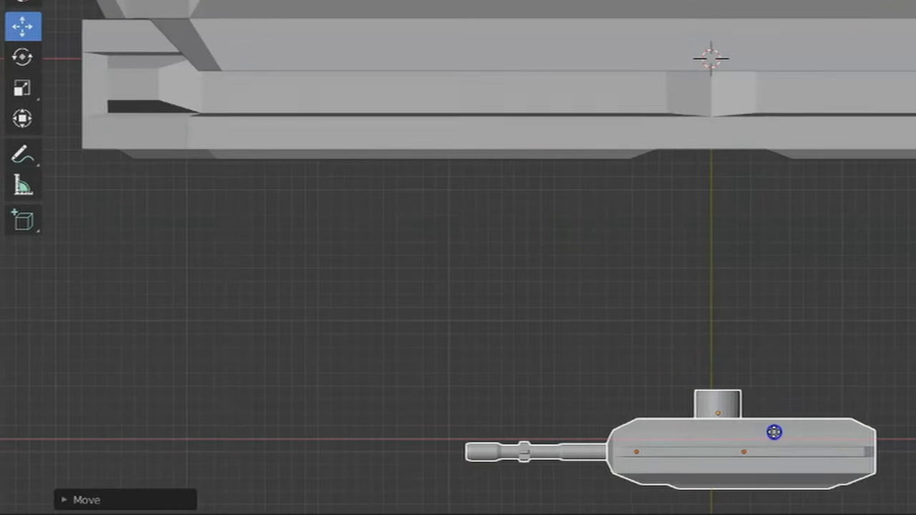
# Drag the turret and barrel into position on top of the hull.
pyautogui.moveTo(773, 432); pyautogui.dragTo(705, 98)
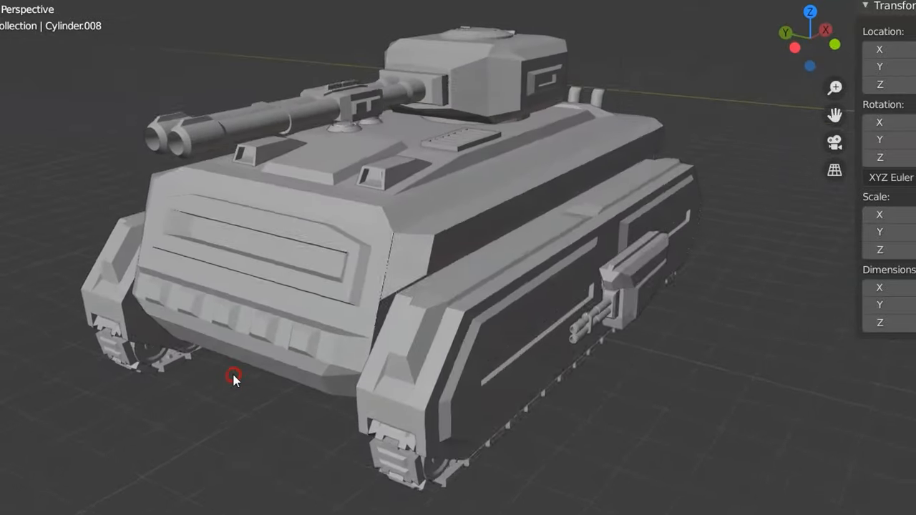
pyautogui.moveTo(235, 378); pyautogui.dragTo(372, 418)
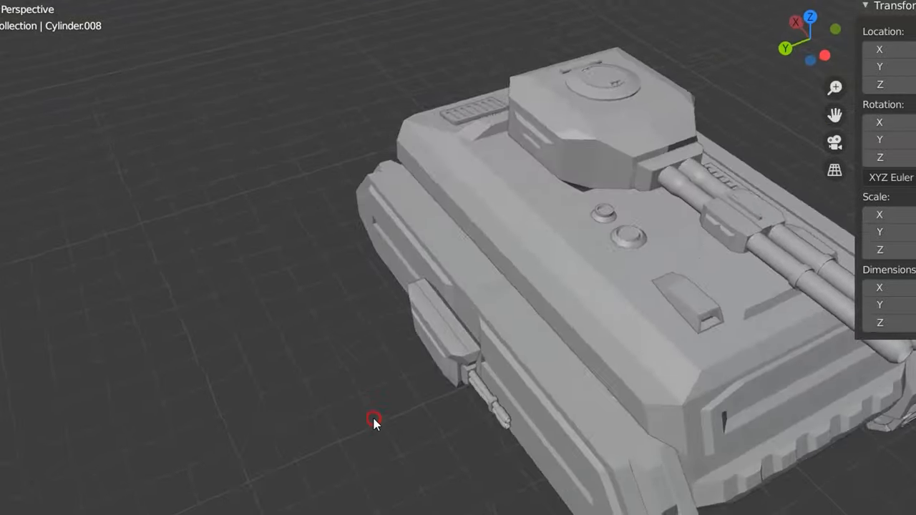
pyautogui.moveTo(372, 418); pyautogui.dragTo(598, 442)
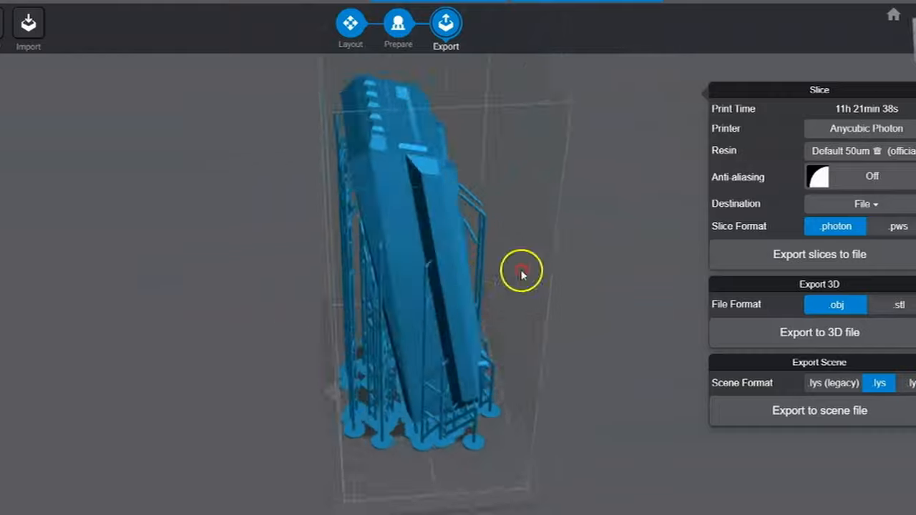
# Switch Lychee to the Export step for the supported hull piece.
pyautogui.click(818, 255)
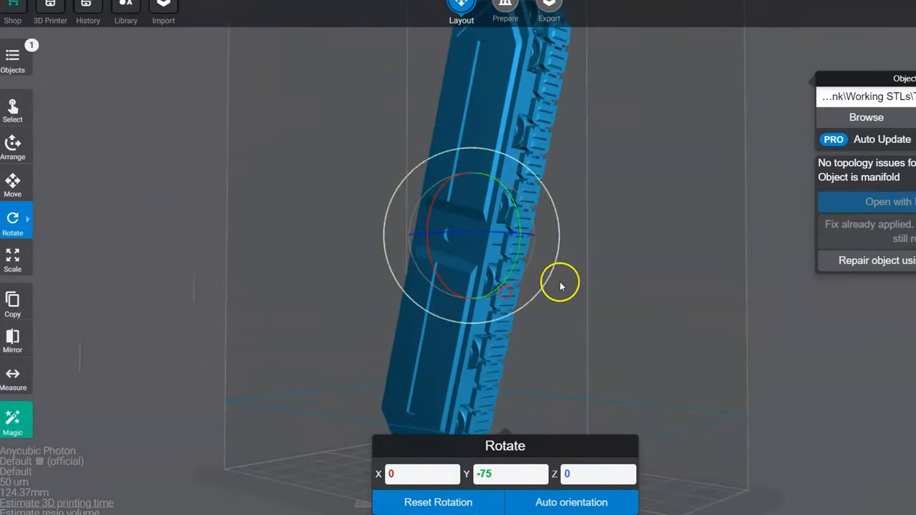
# Move the tilted track part to the Prepare stage and bring up its support settings.
pyautogui.click(505, 9)
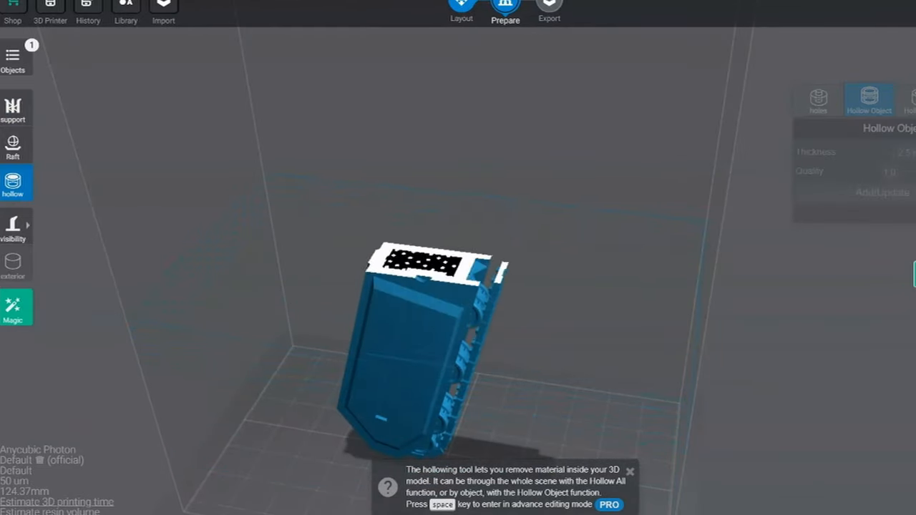
pyautogui.click(819, 98)
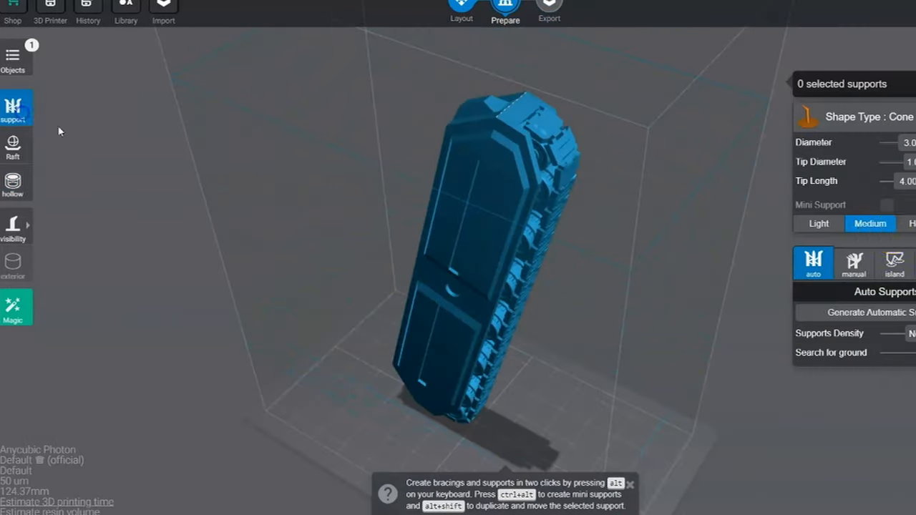
# Generate automatic supports for the track, inspect them, then rearrange parts on the Layout plate.
pyautogui.click(870, 312)
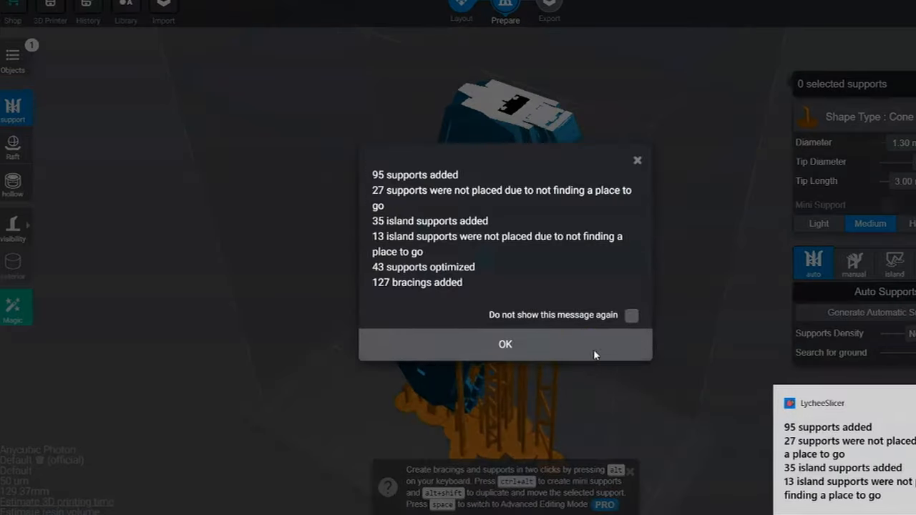
pyautogui.click(504, 343)
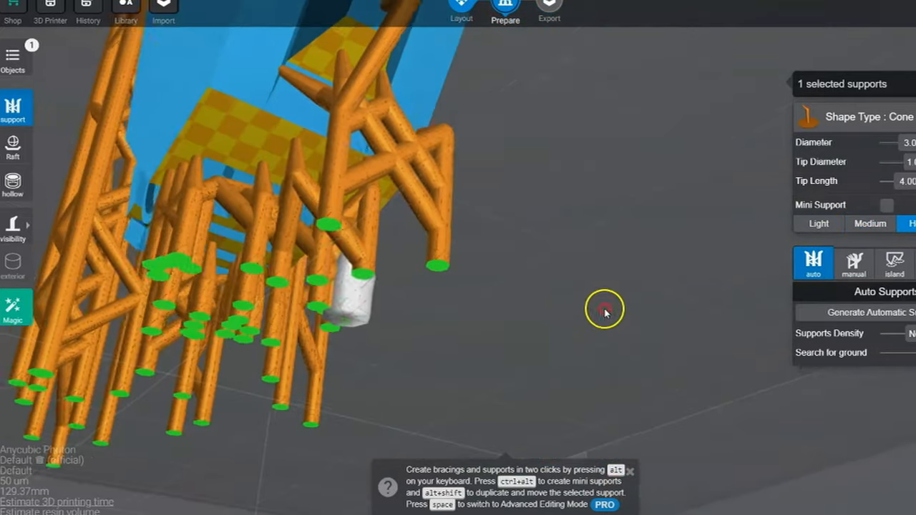
pyautogui.moveTo(604, 309); pyautogui.dragTo(658, 321)
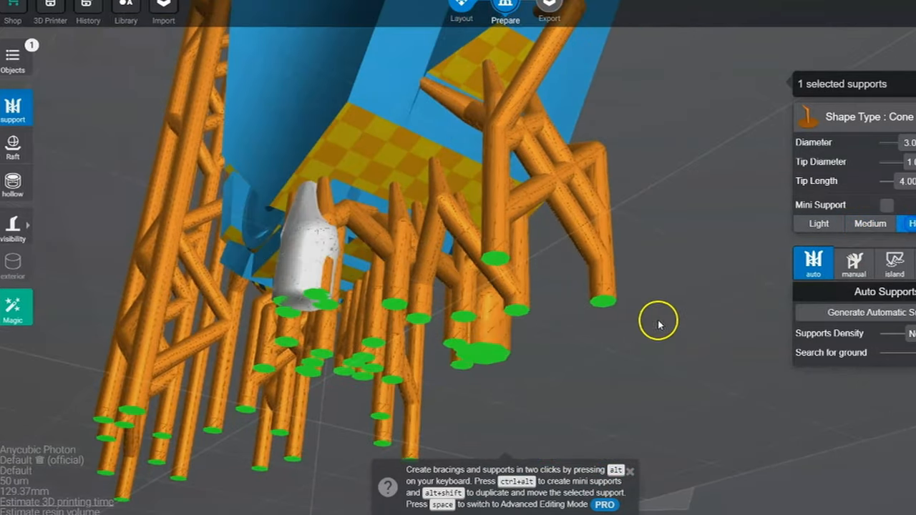
pyautogui.click(461, 14)
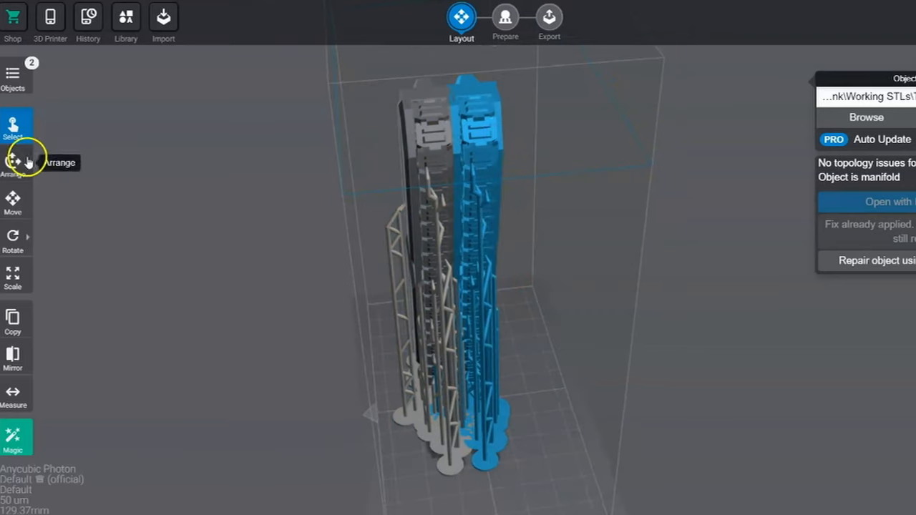
pyautogui.click(12, 203)
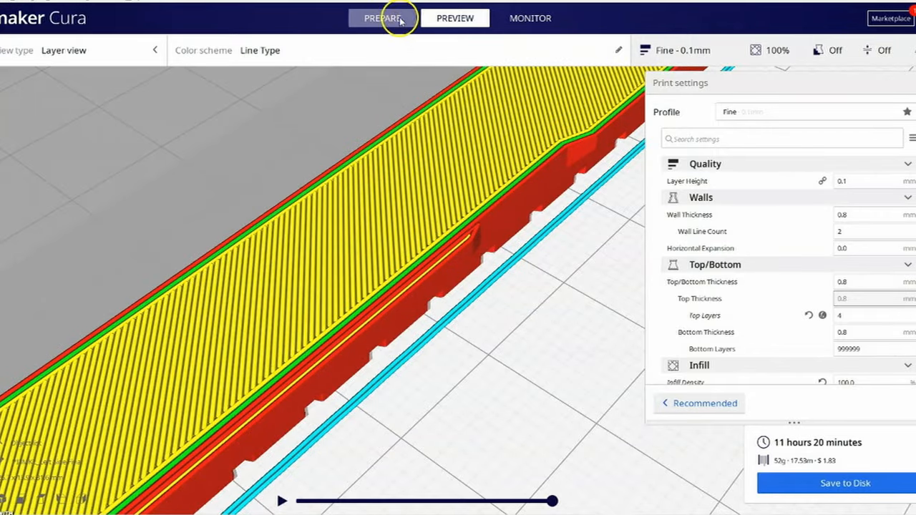
# Leave Cura's layer preview of the sliced track.
pyautogui.click(382, 17)
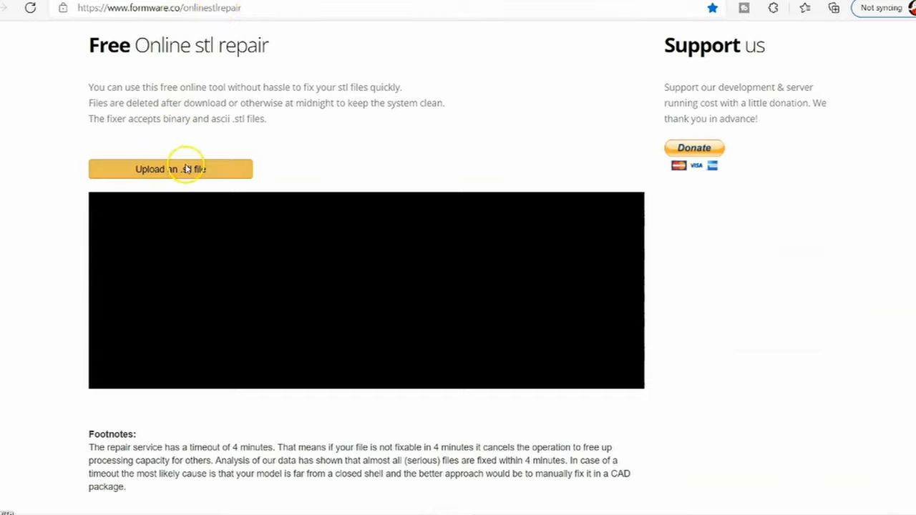
# Upload the track STL to Formware for repair, then export the tank parts slices to file in Lychee.
pyautogui.click(170, 169)
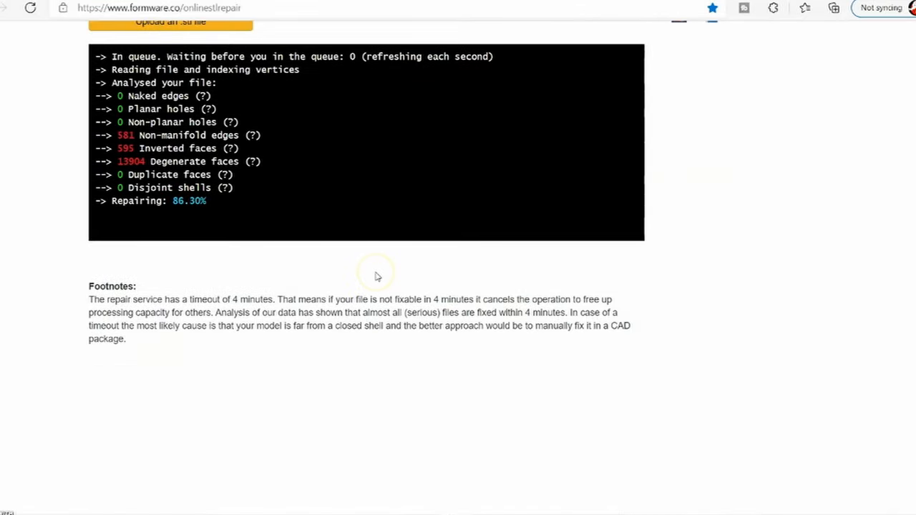
pyautogui.click(833, 9)
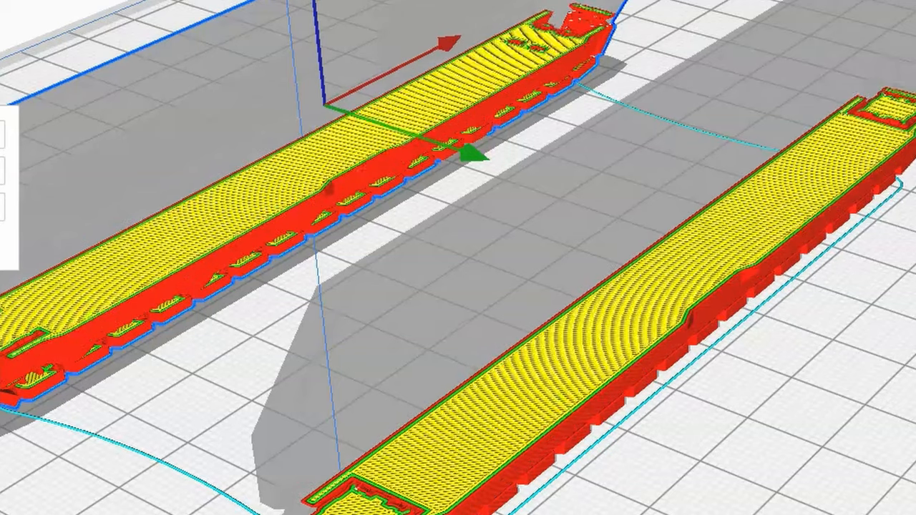
pyautogui.click(455, 22)
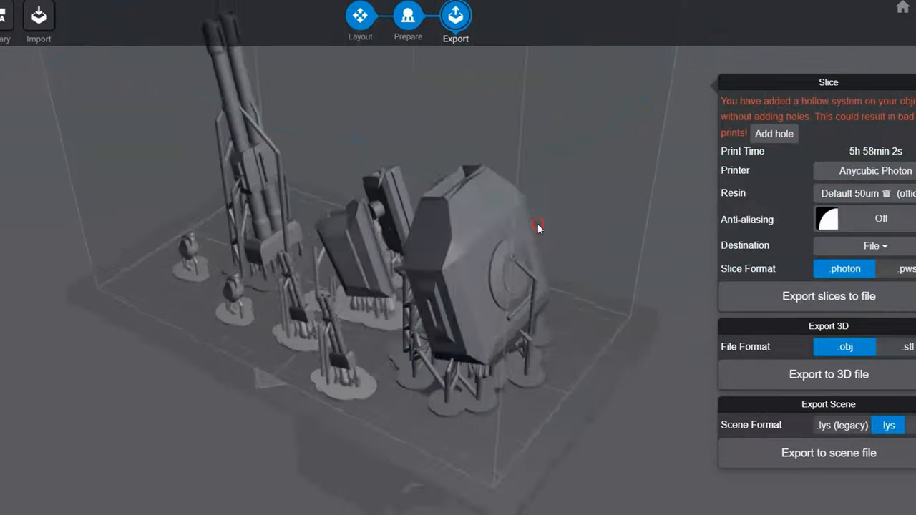
pyautogui.click(827, 294)
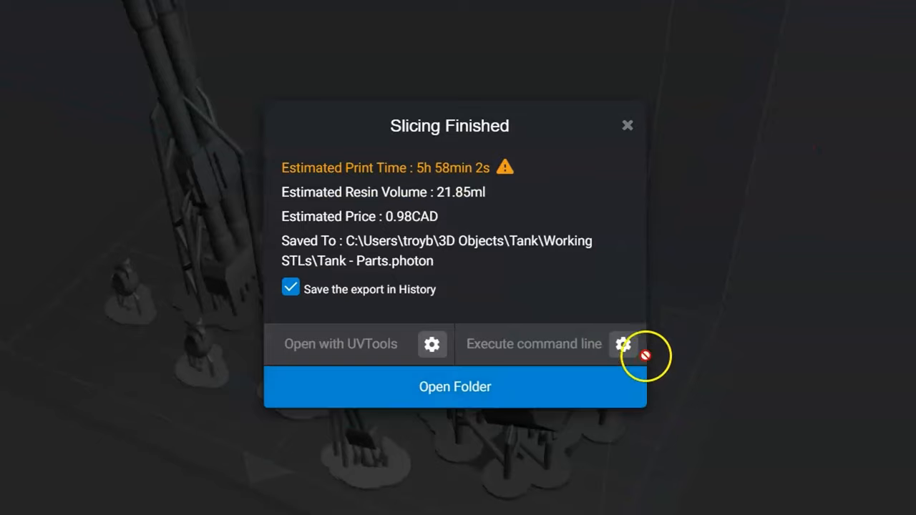